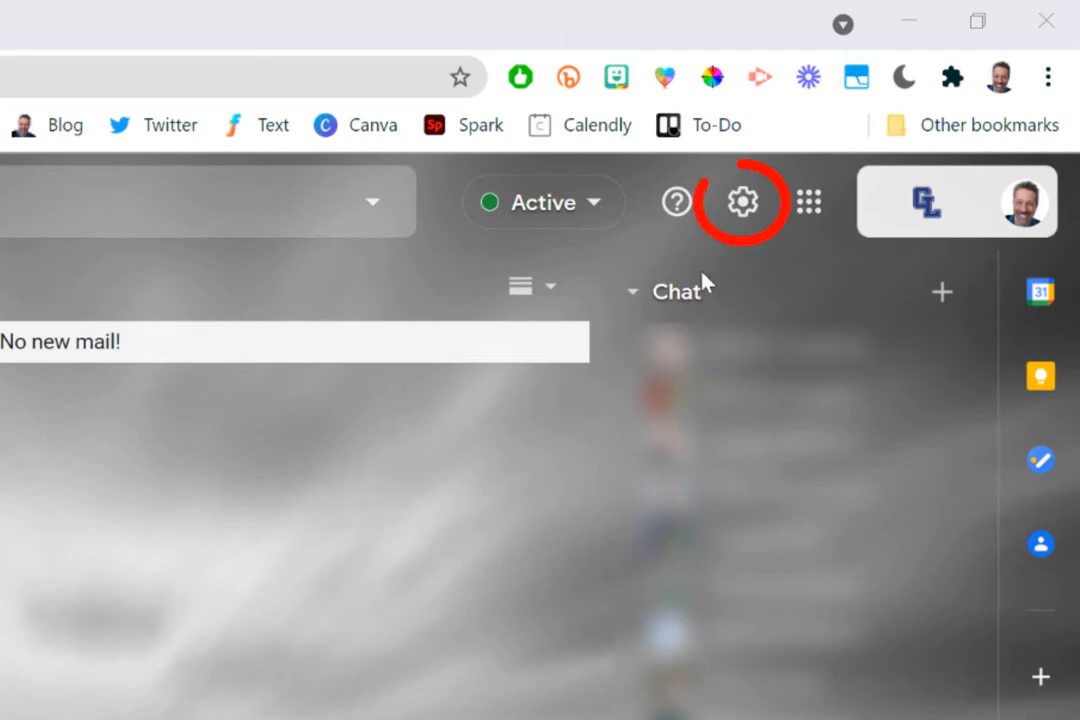
pyautogui.moveTo(742, 204)
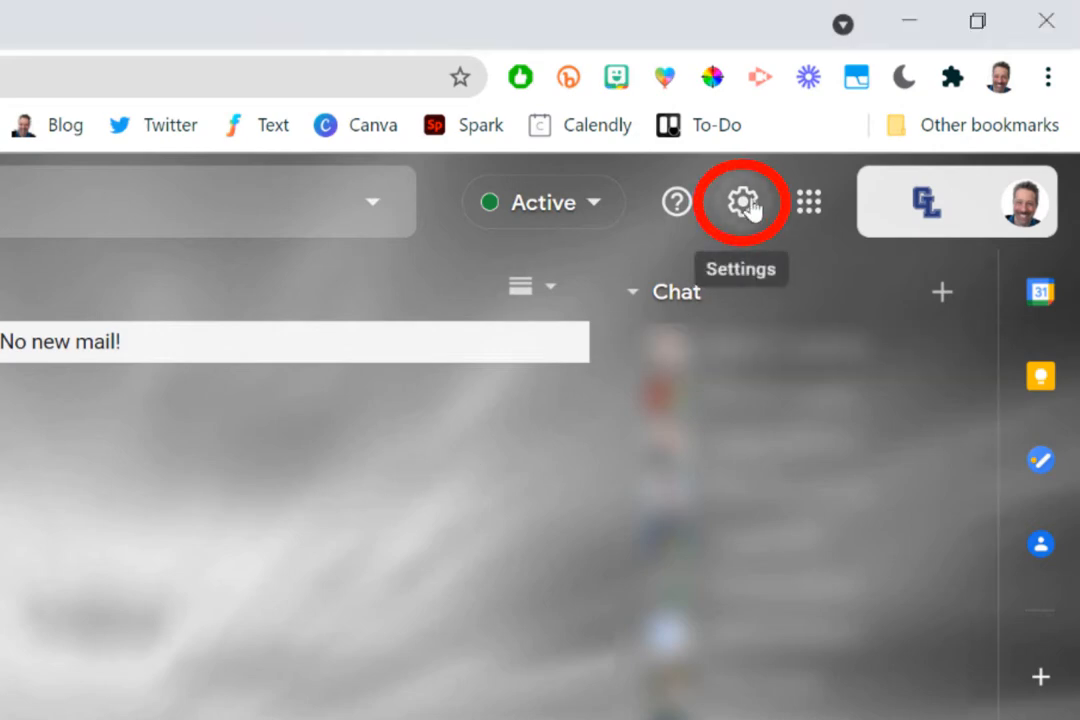
# Reach the full Gmail settings page via the gear icon's quick settings panel.
pyautogui.click(740, 202)
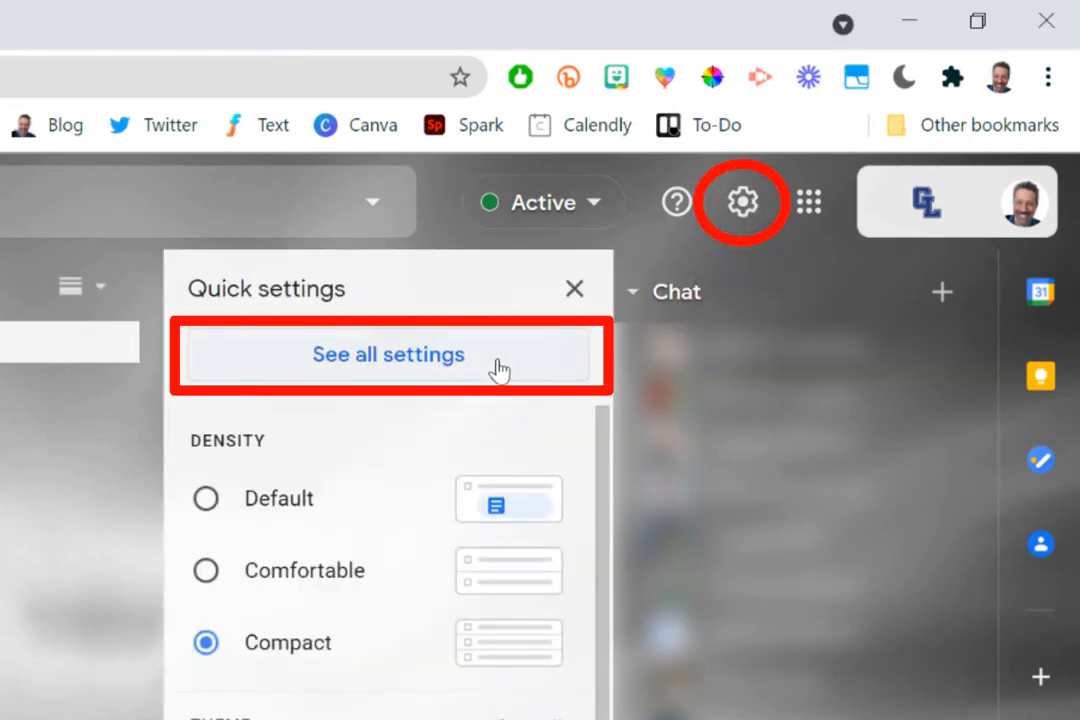
pyautogui.click(388, 354)
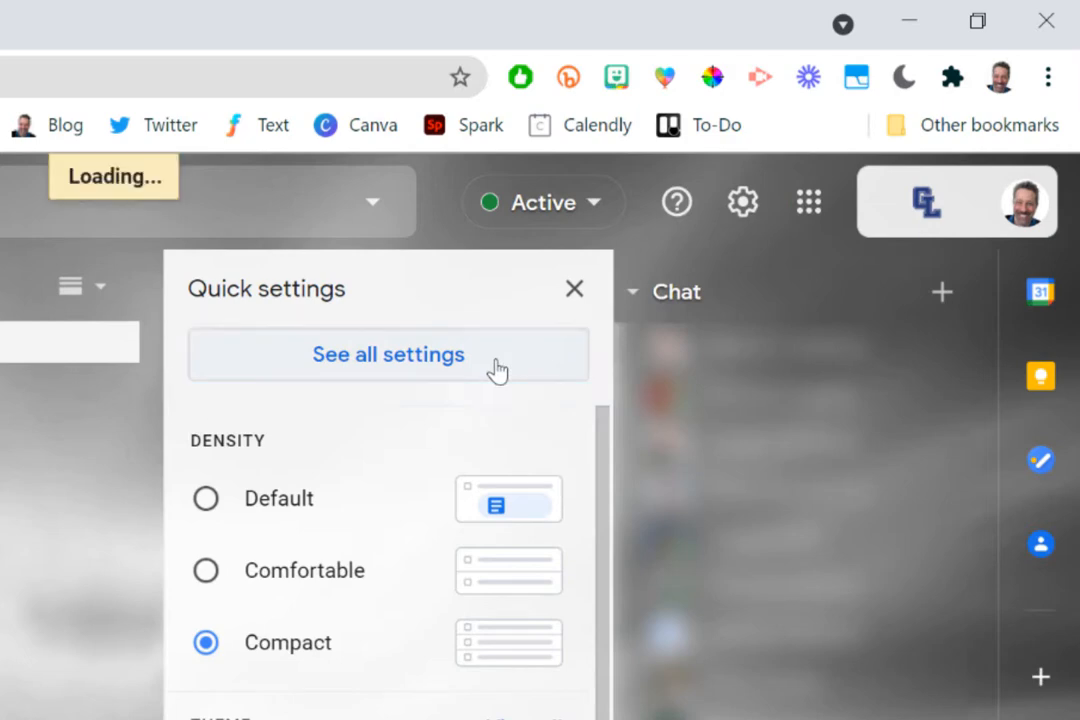
# Bring the Signature section of the General settings into view.
pyautogui.click(388, 356)
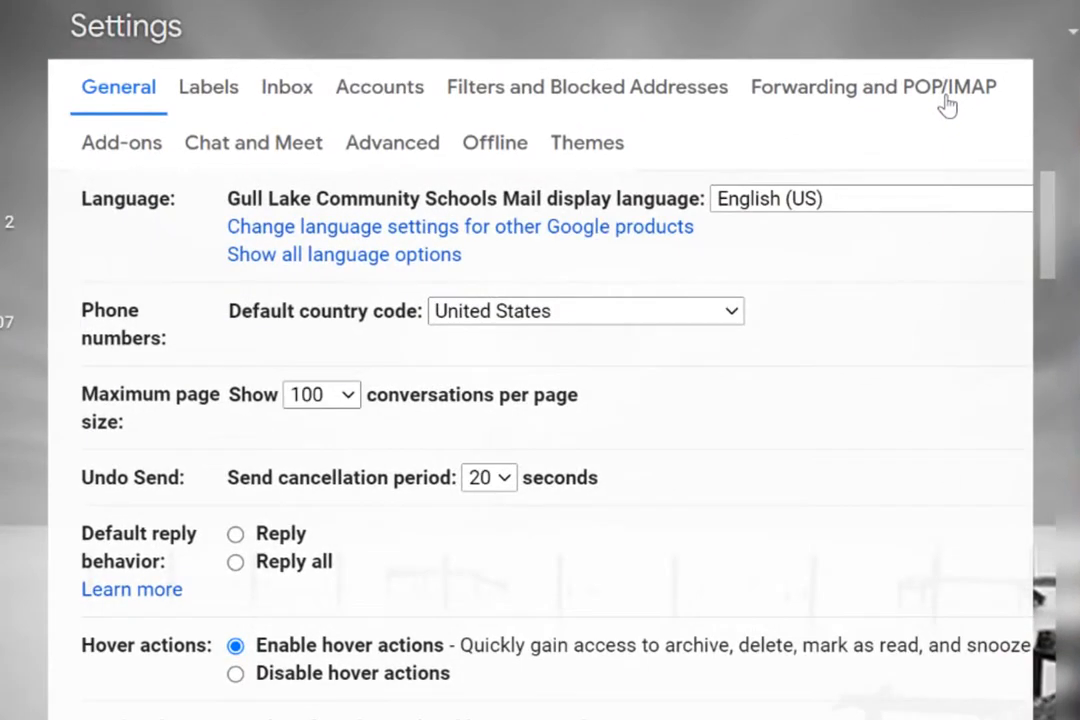
pyautogui.scroll(-3)
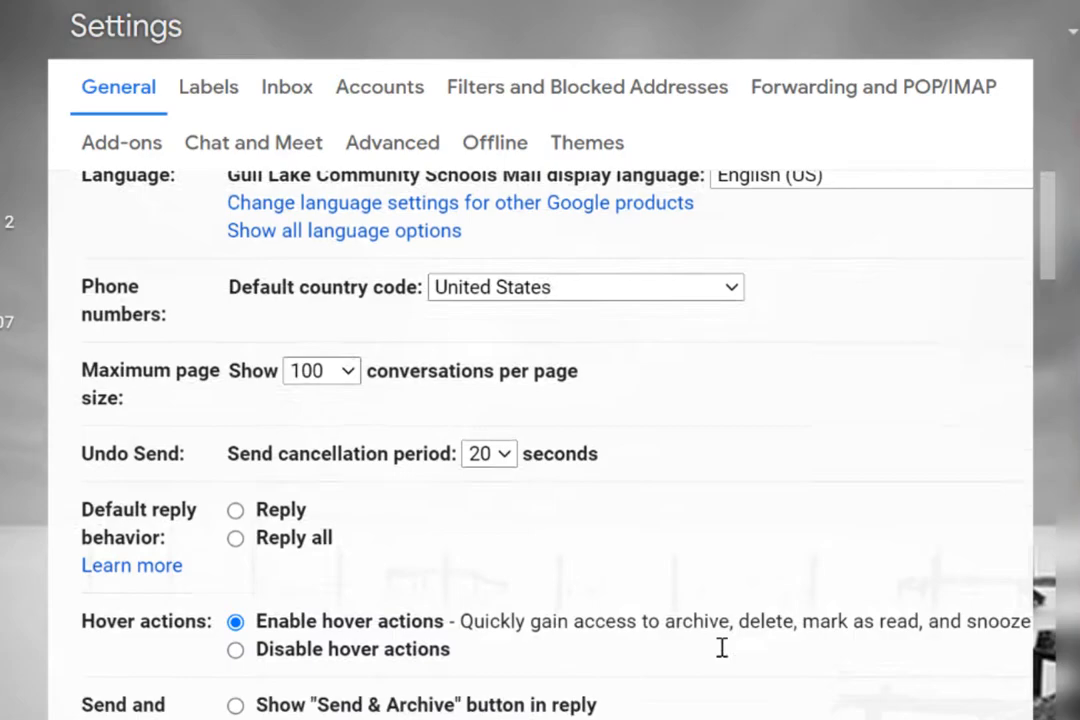
pyautogui.scroll(-3)
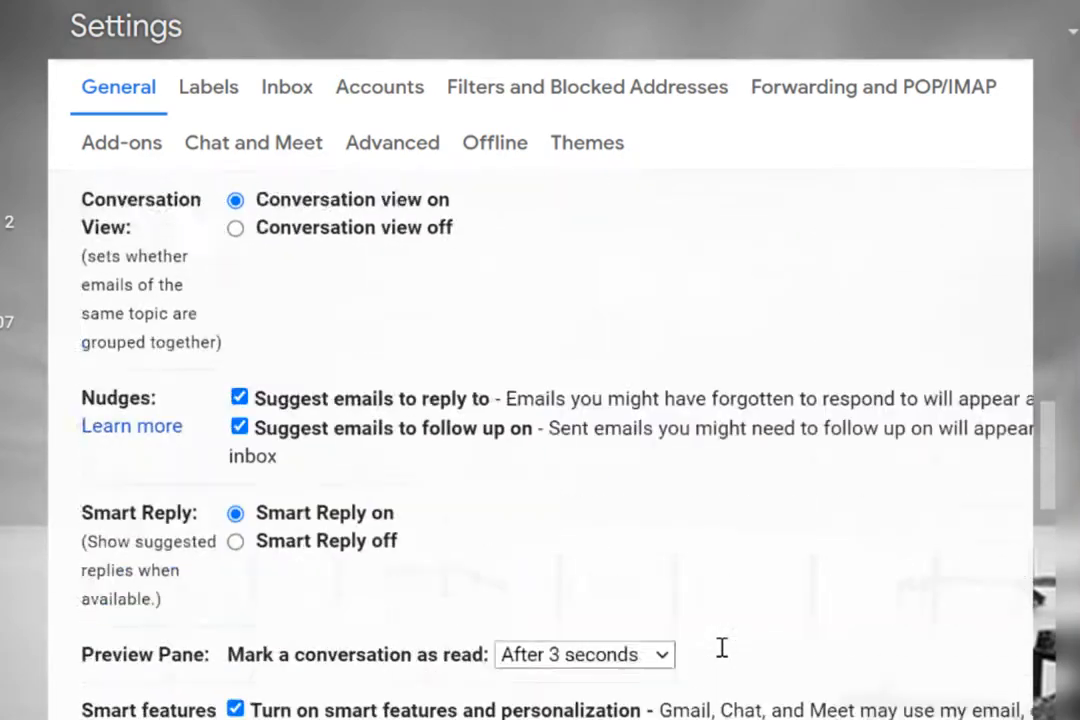
pyautogui.scroll(-3)
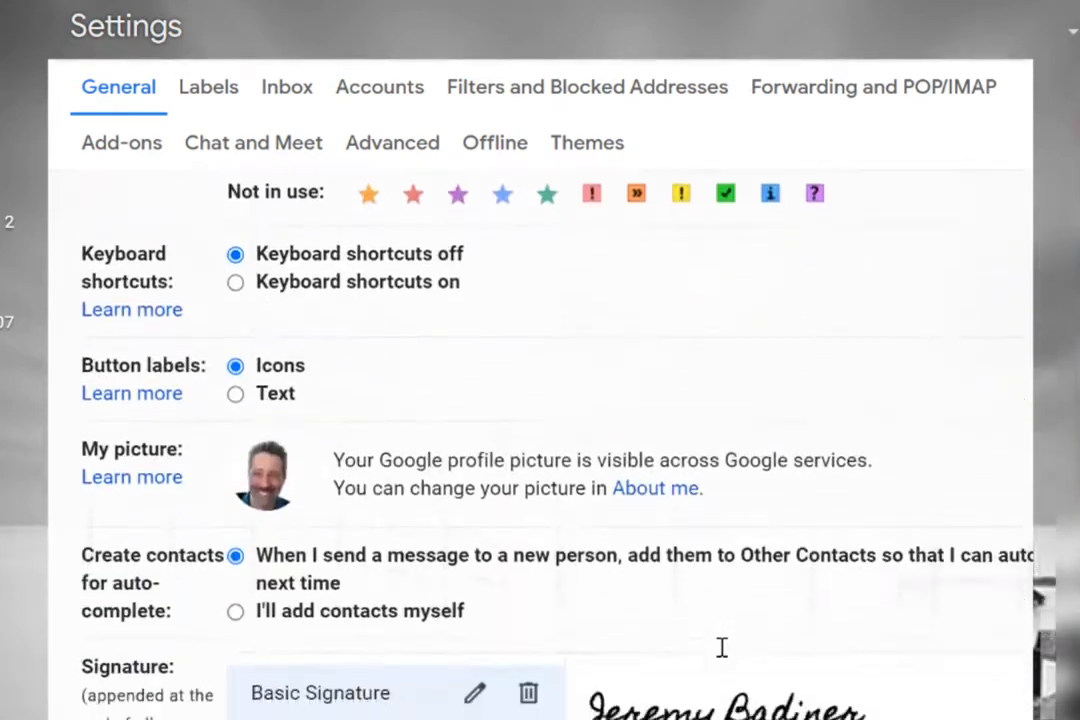
pyautogui.scroll(-3)
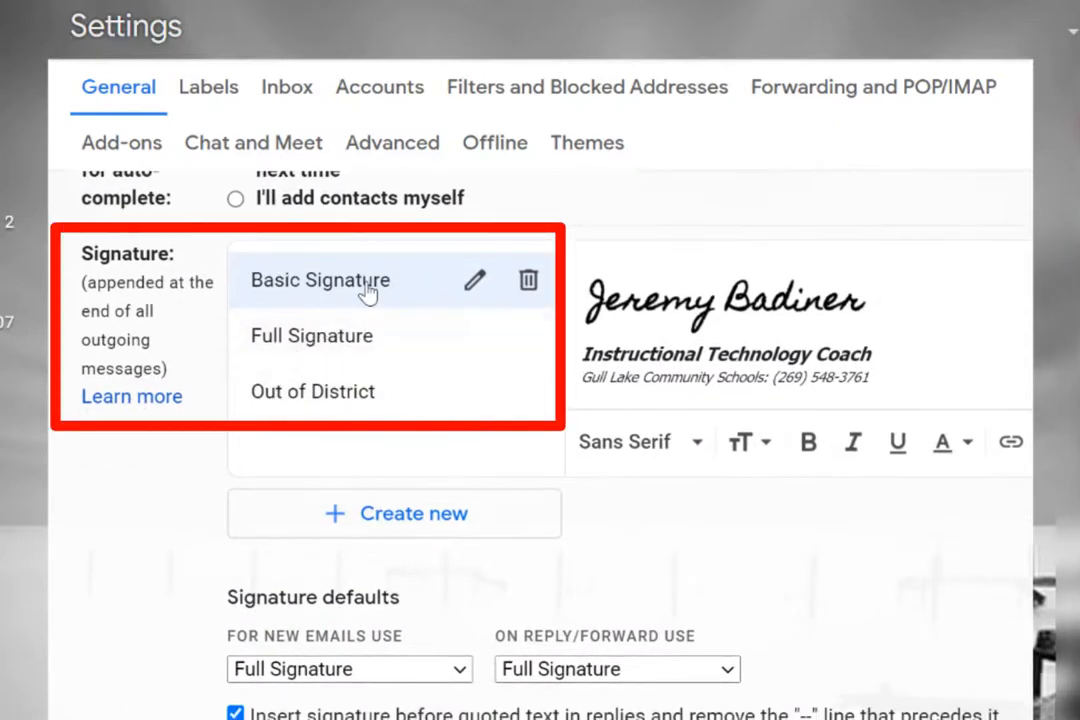
pyautogui.moveTo(800, 360)
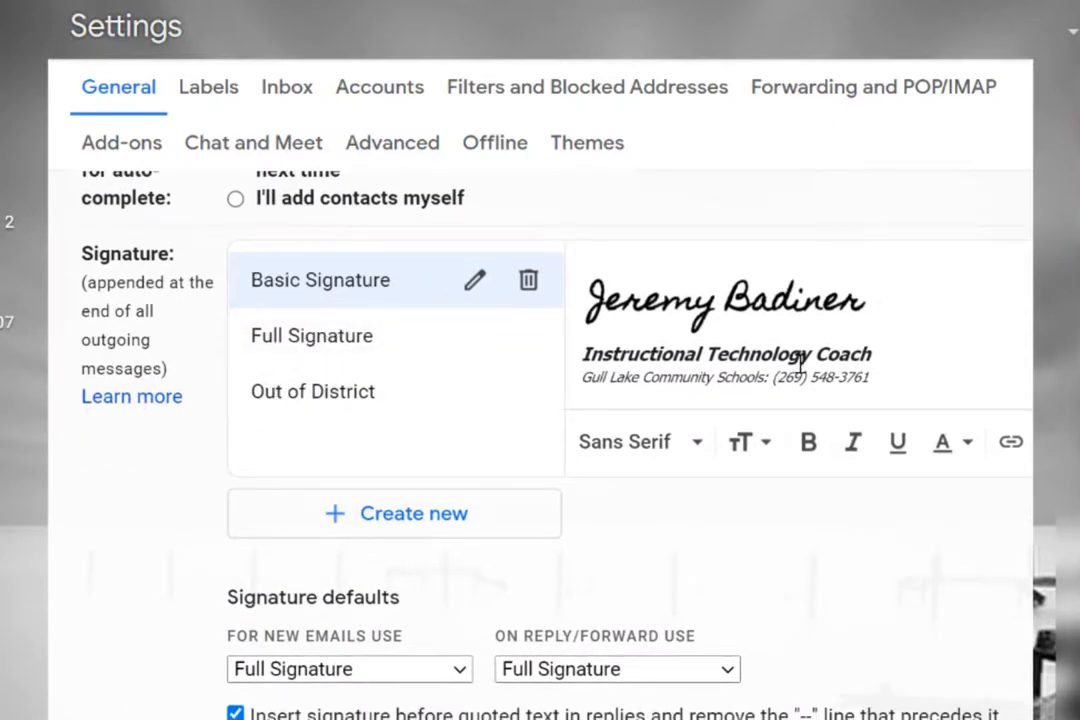
pyautogui.moveTo(324, 344)
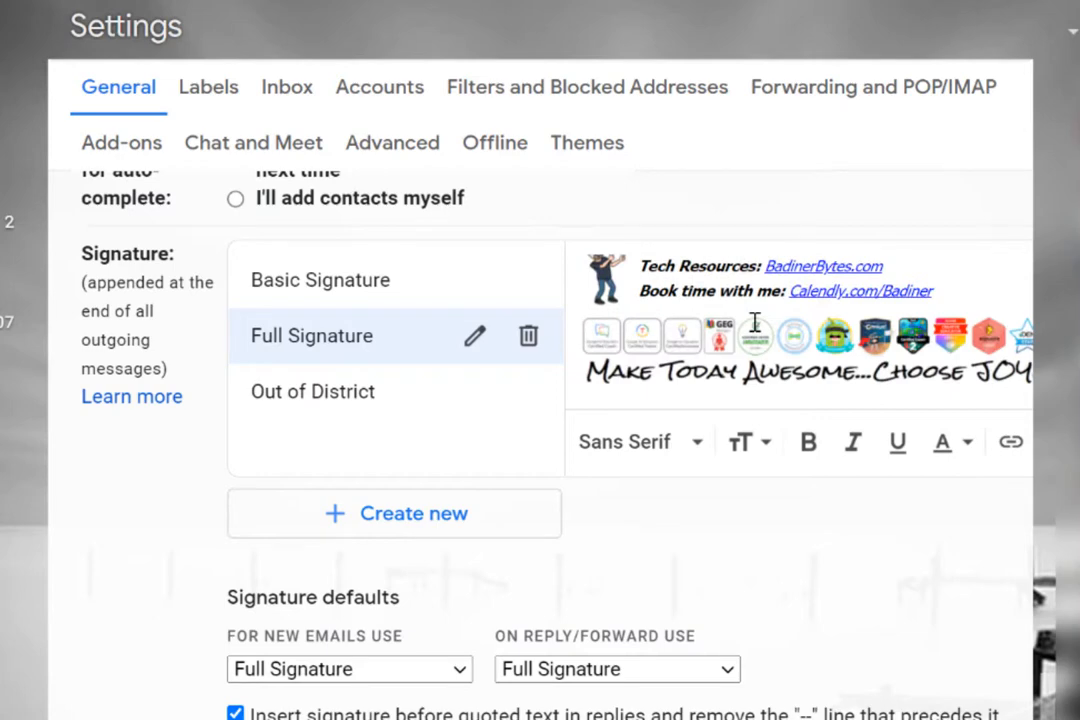
pyautogui.moveTo(358, 402)
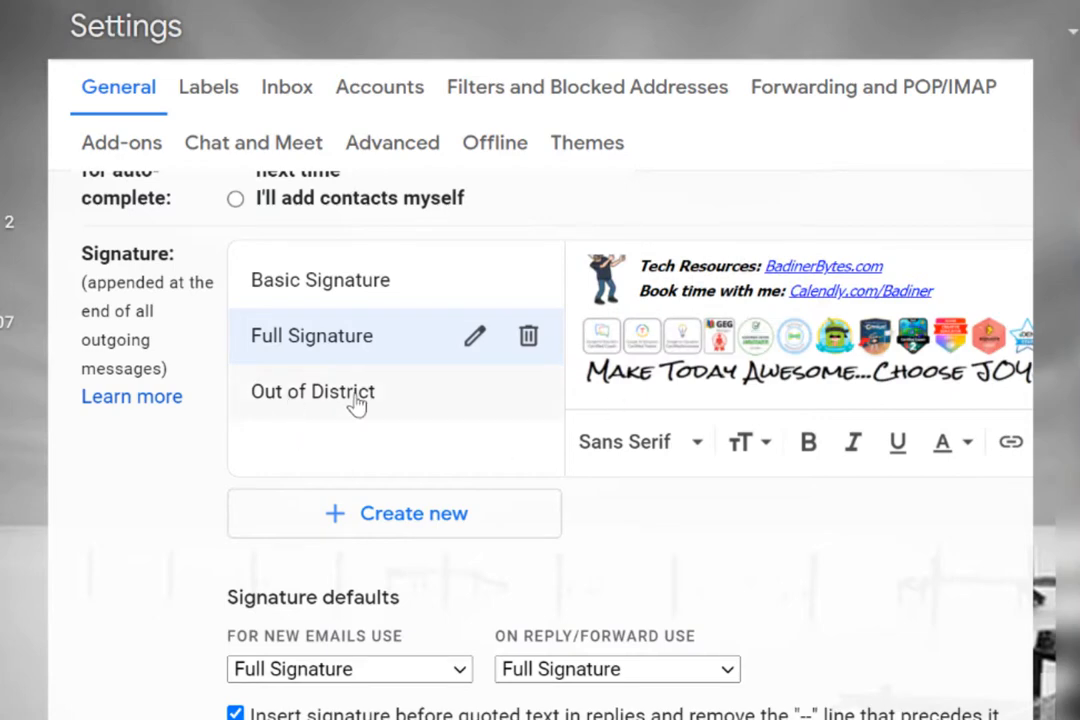
pyautogui.moveTo(638, 298)
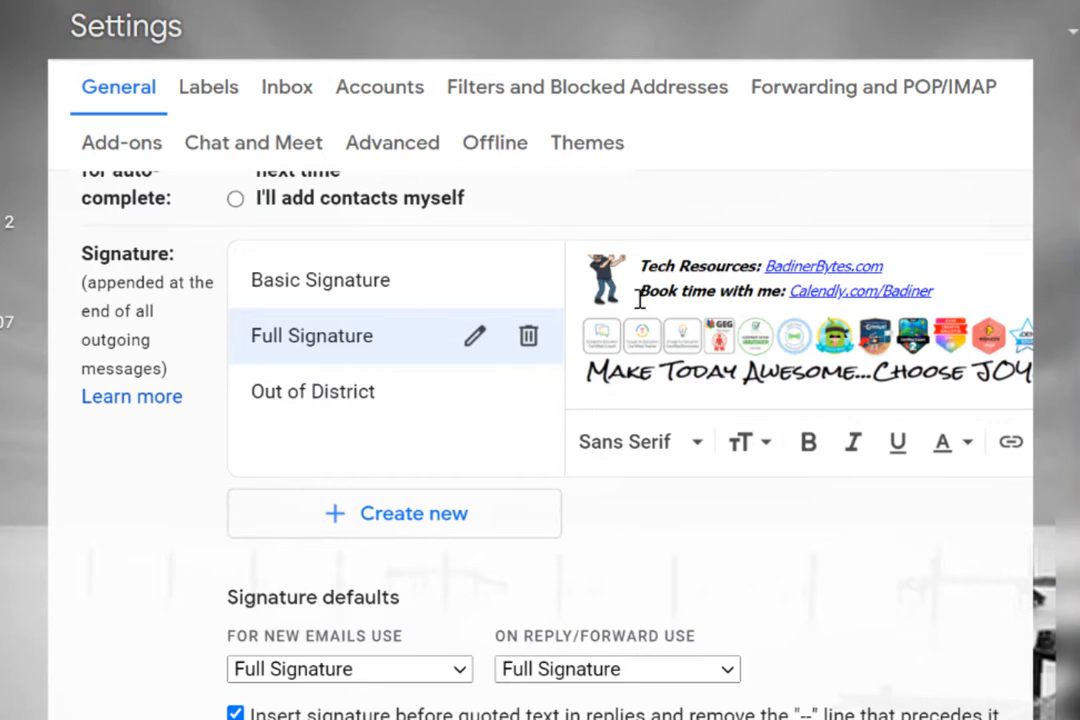
pyautogui.moveTo(724, 318)
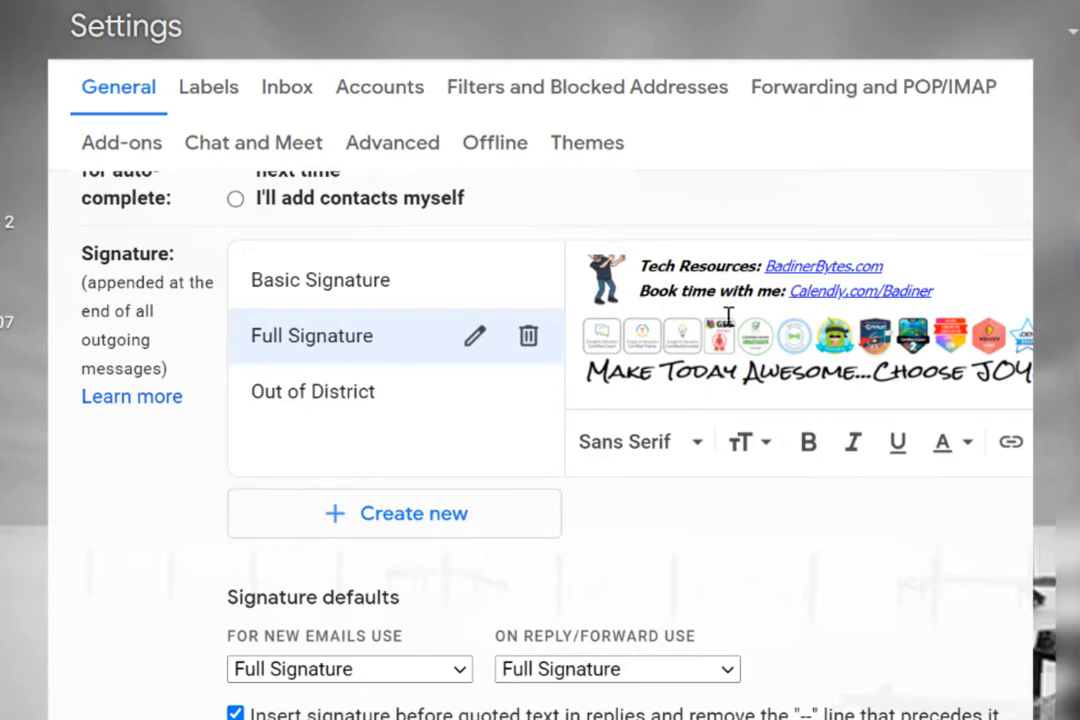
pyautogui.moveTo(328, 398)
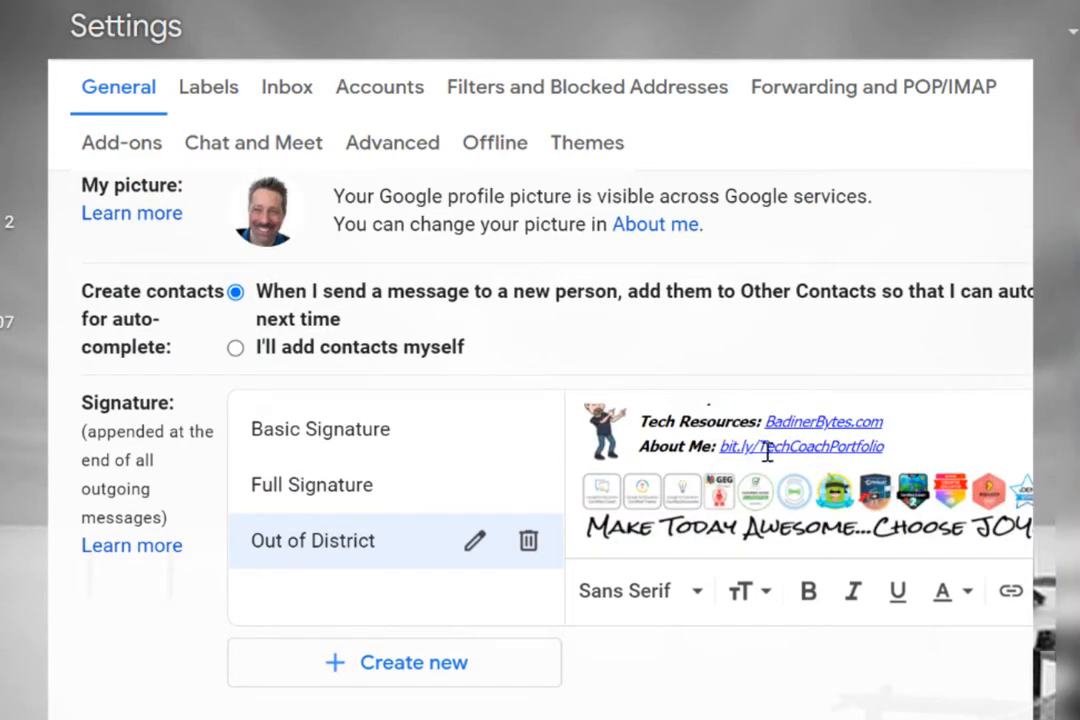
pyautogui.moveTo(304, 544)
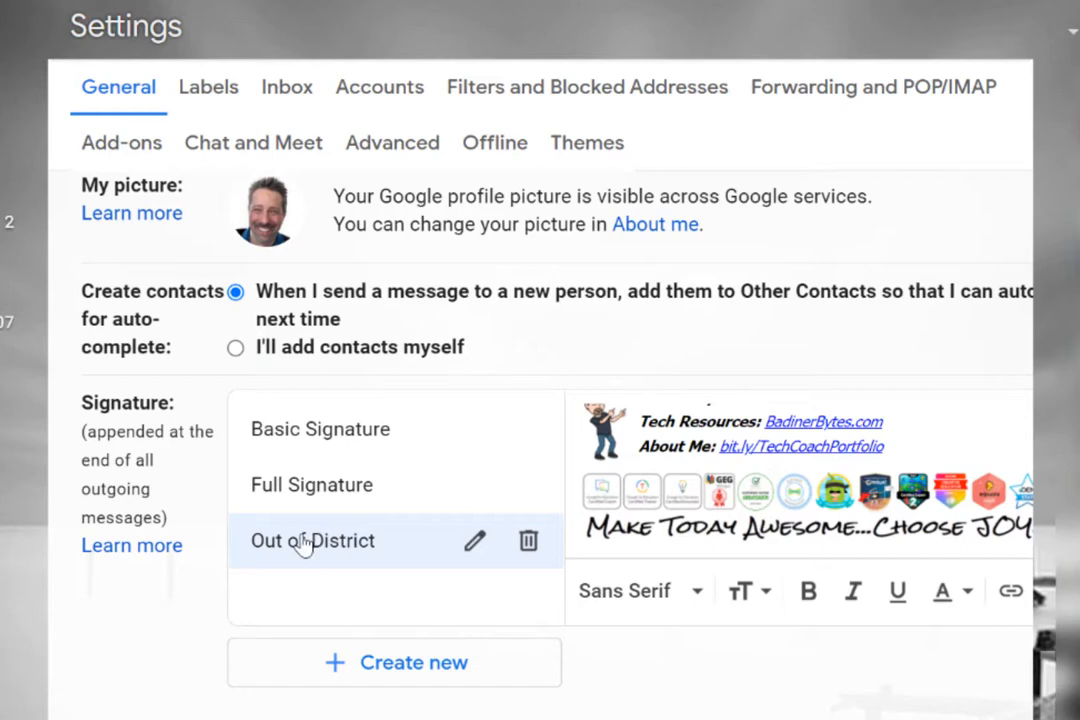
pyautogui.moveTo(330, 450)
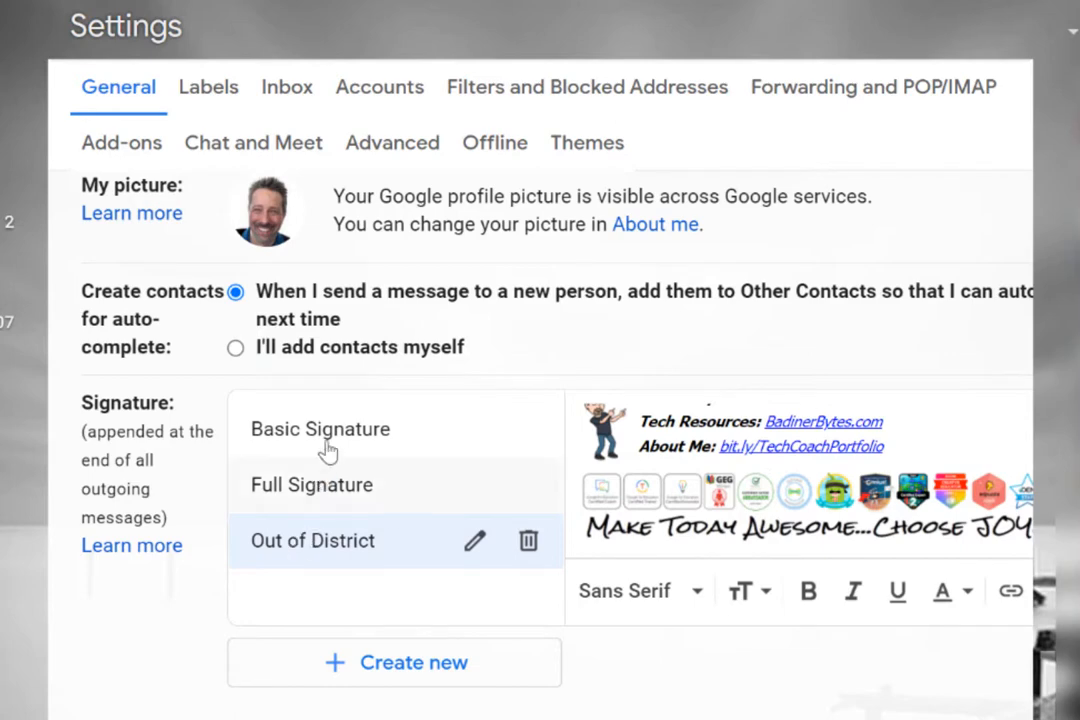
# Preview the existing Basic Signature in the signature list.
pyautogui.click(320, 428)
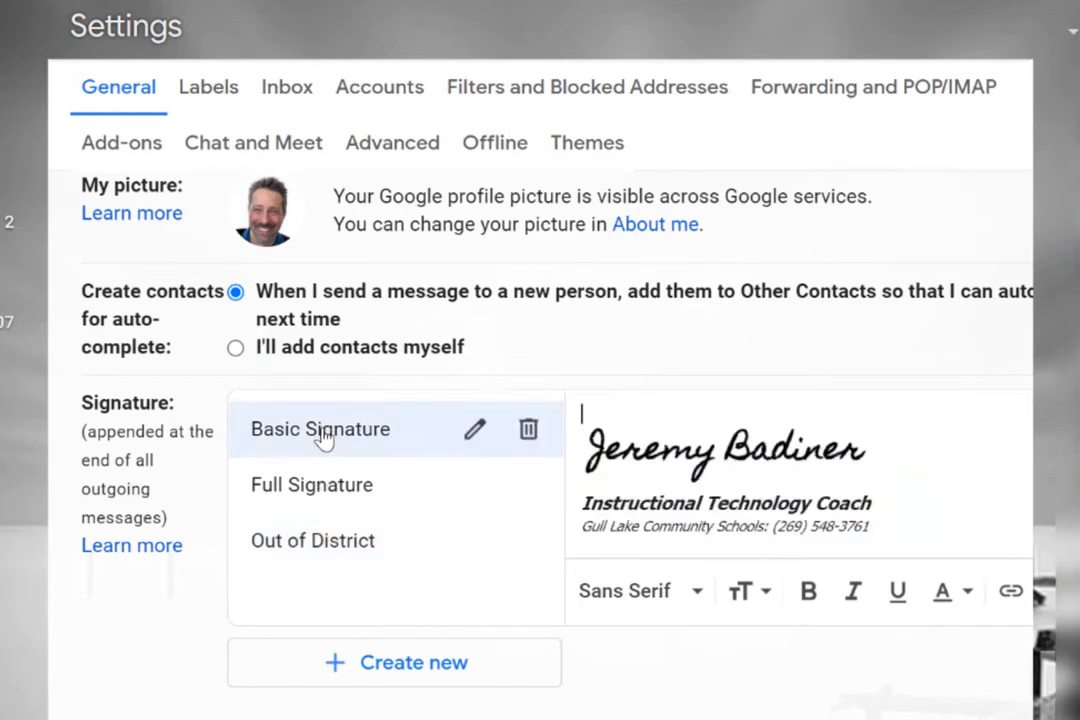
pyautogui.scroll(-3)
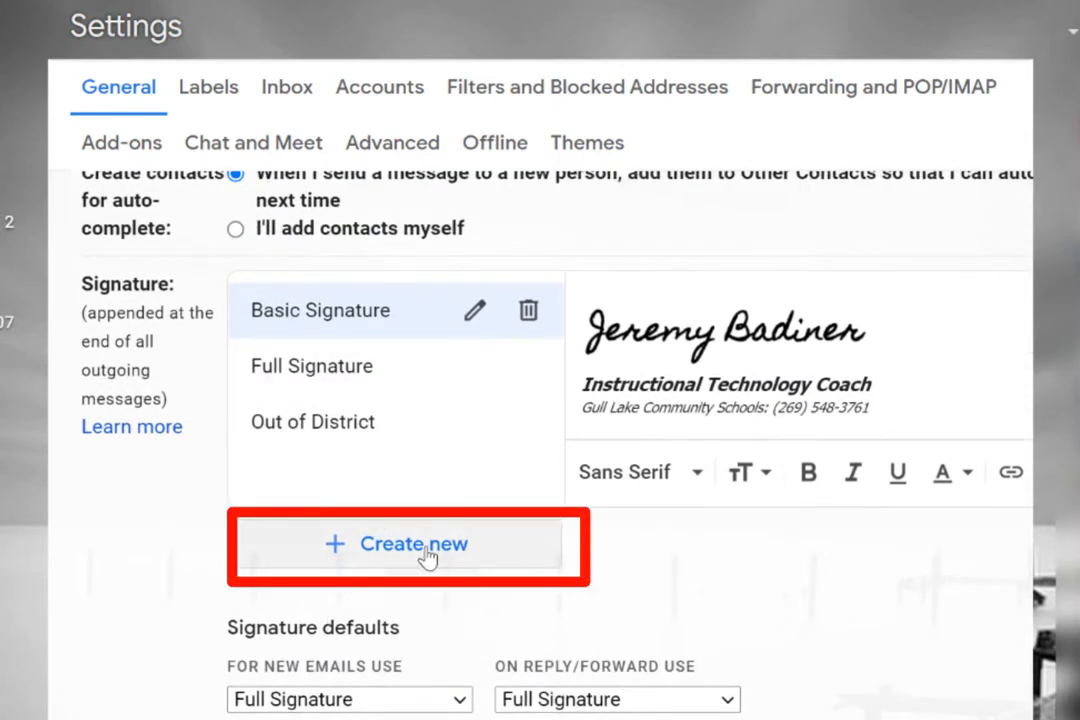
# Create a new signature named 'Demo Signature' in the signature list.
pyautogui.click(412, 544)
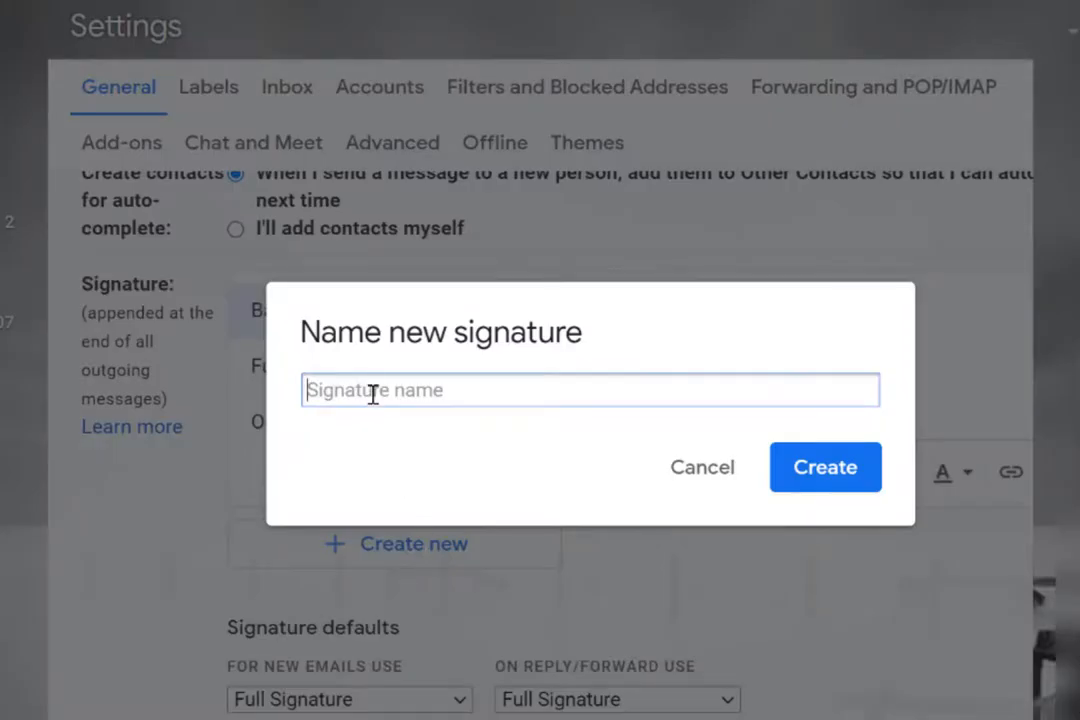
pyautogui.write('Demo S')
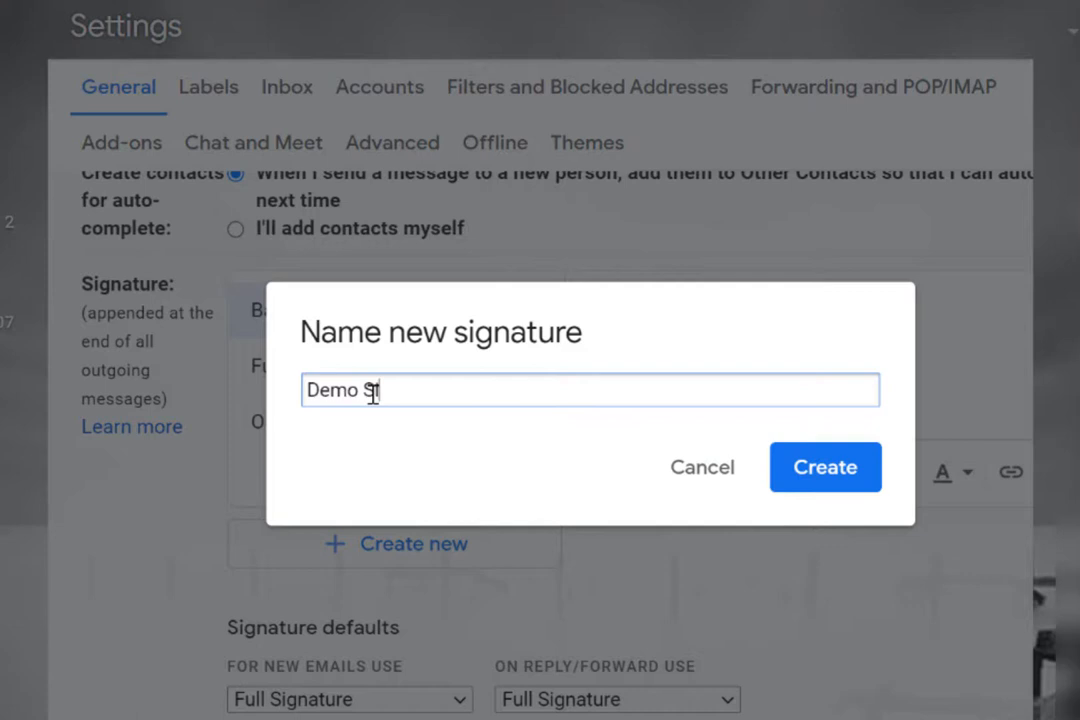
pyautogui.write('ignature')
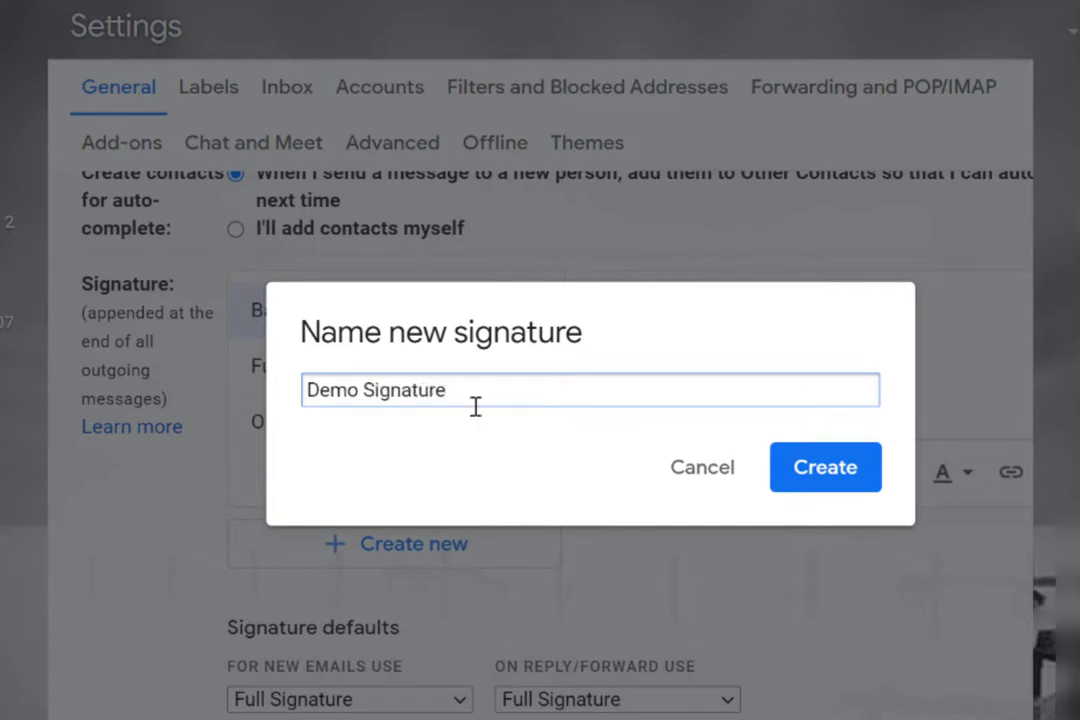
pyautogui.click(824, 468)
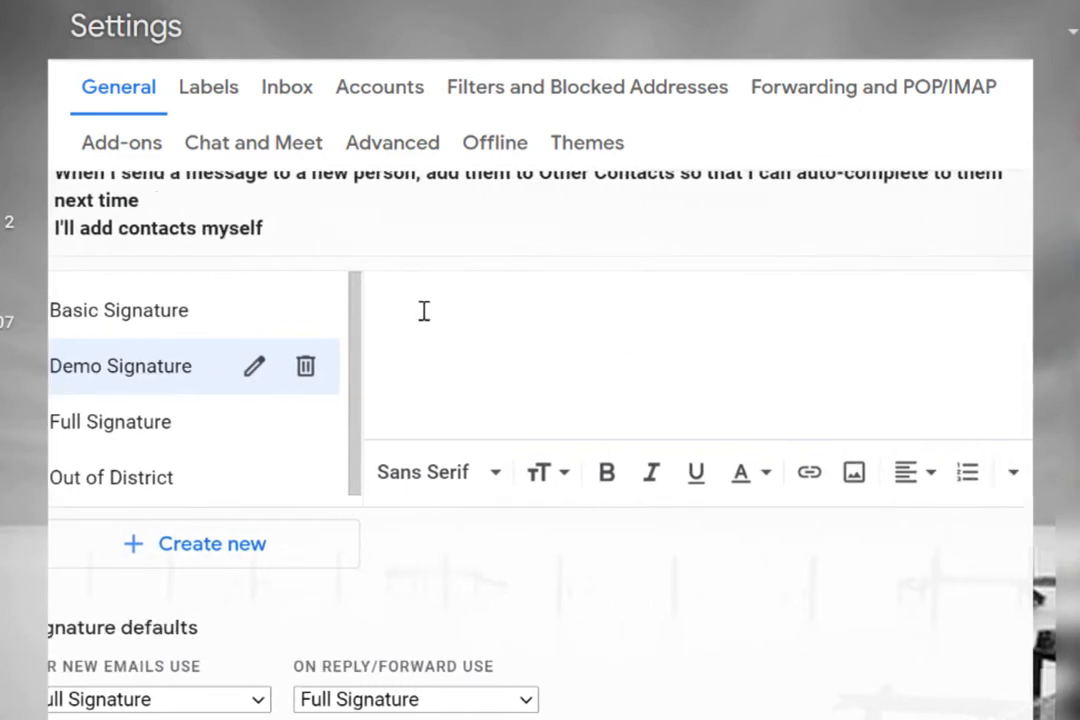
# Fill Demo Signature with the single plain line 'Jeremy Badiner'.
pyautogui.write('Jeremy Ba')
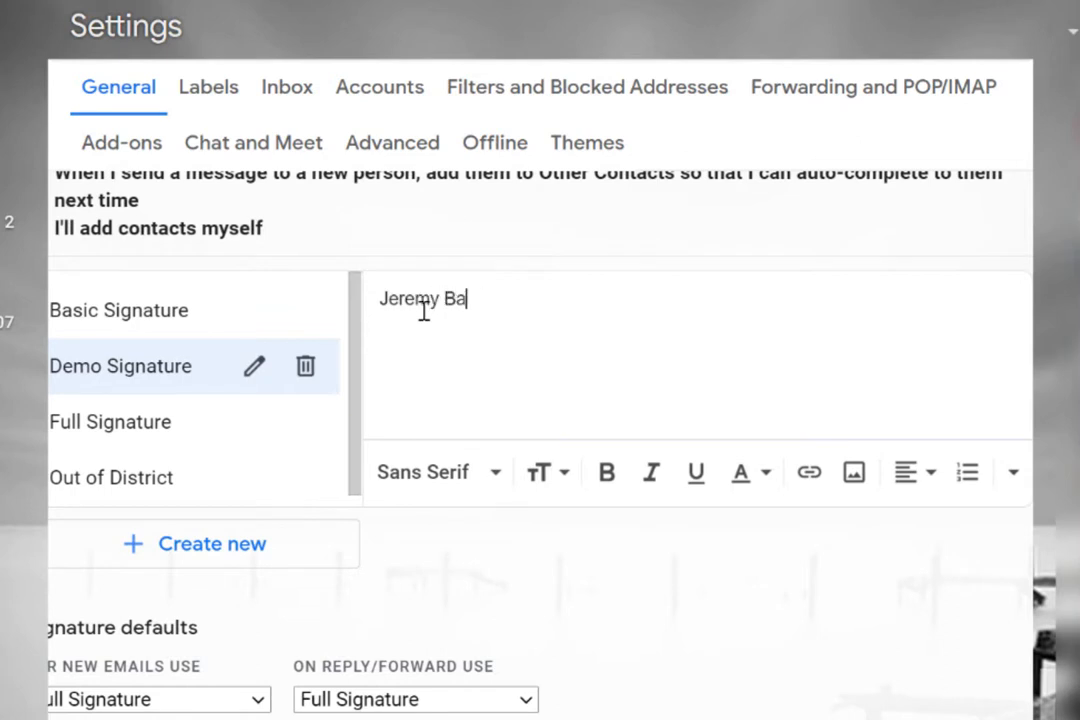
pyautogui.write('diner')
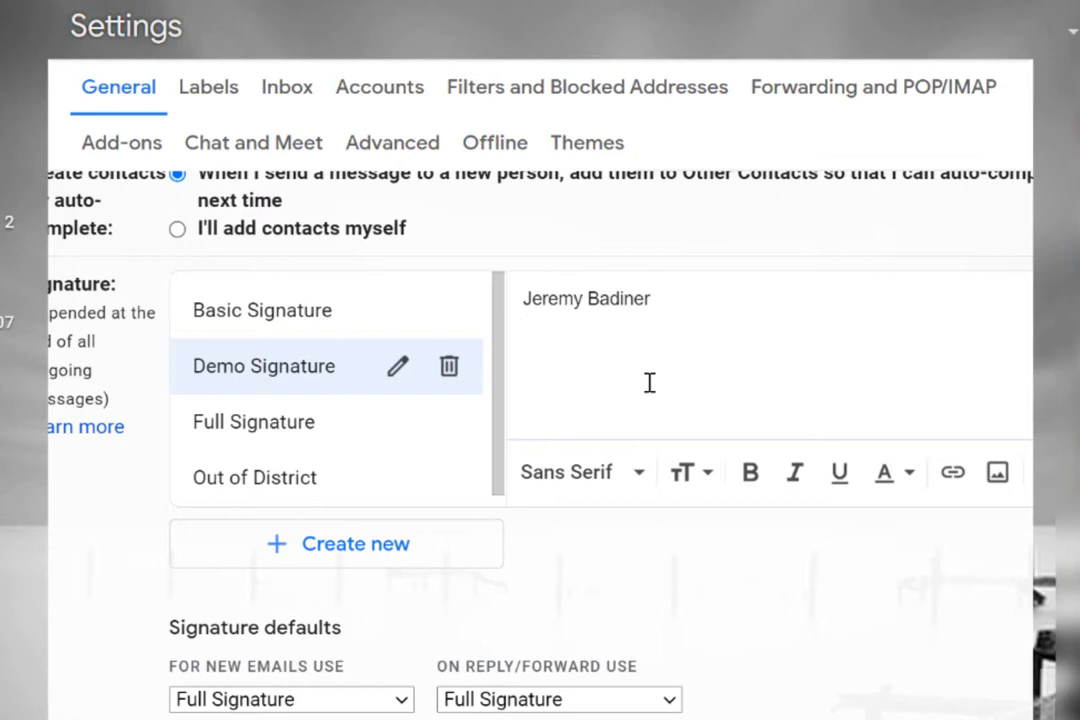
pyautogui.moveTo(270, 400)
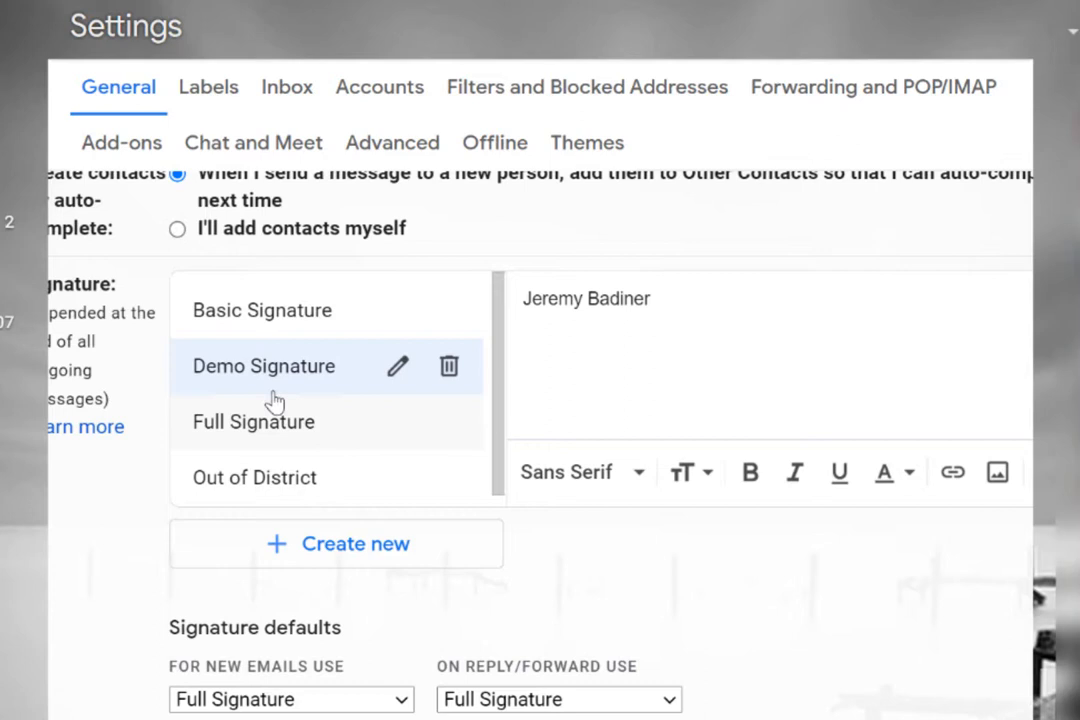
pyautogui.moveTo(428, 458)
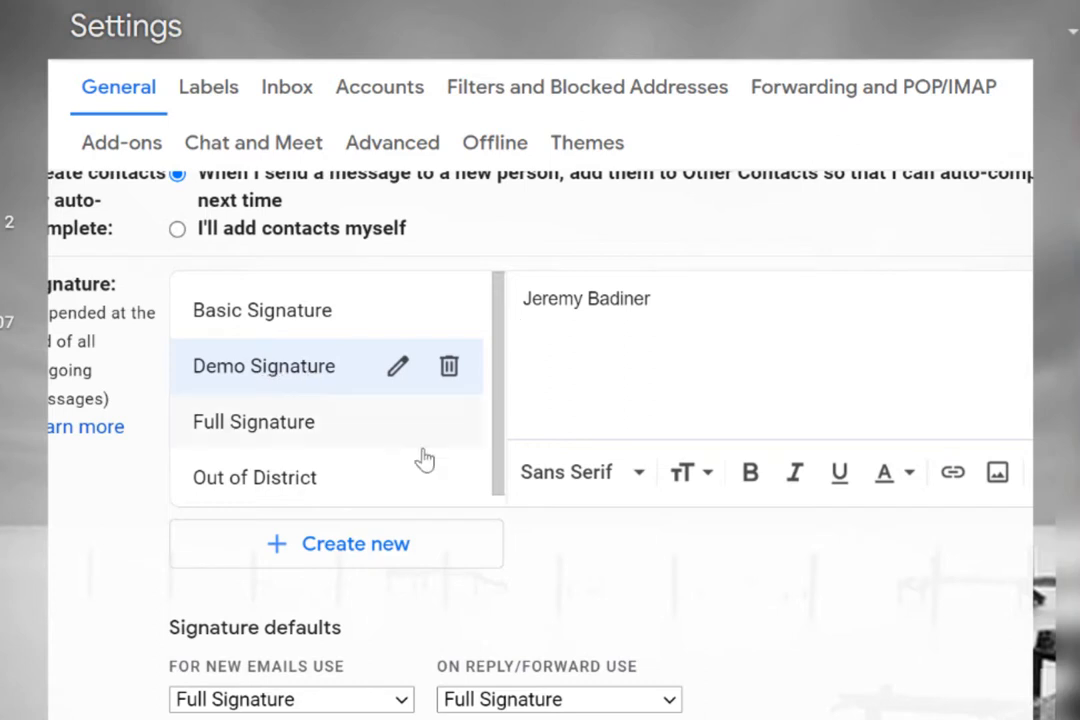
pyautogui.scroll(-3)
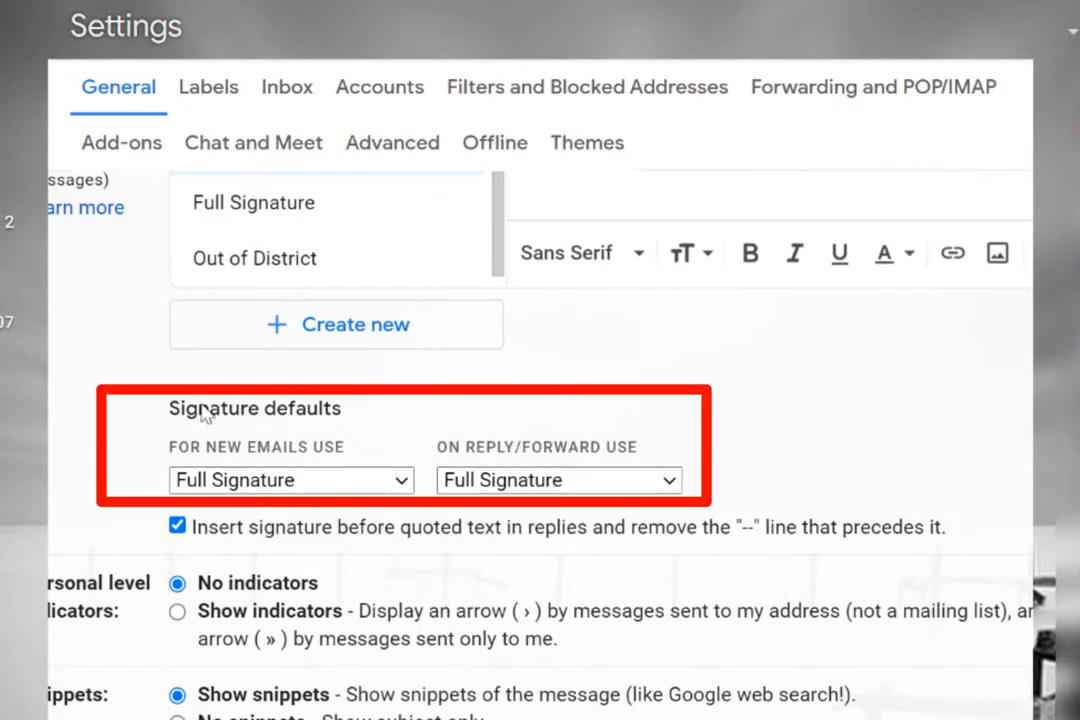
pyautogui.moveTo(538, 436)
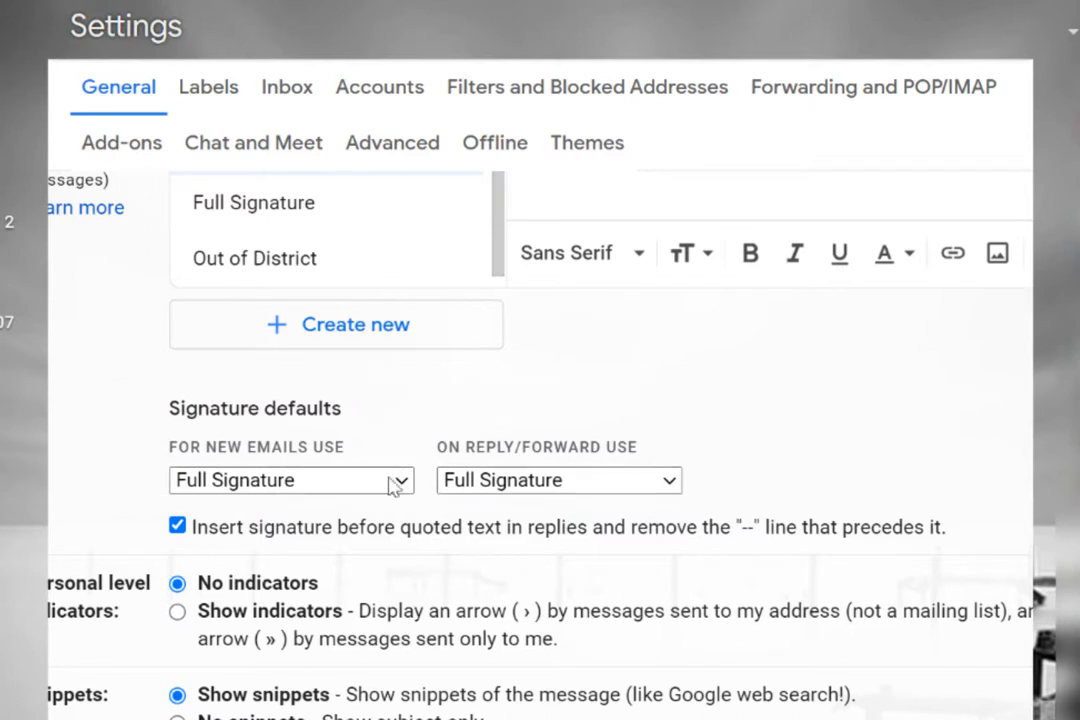
pyautogui.click(292, 480)
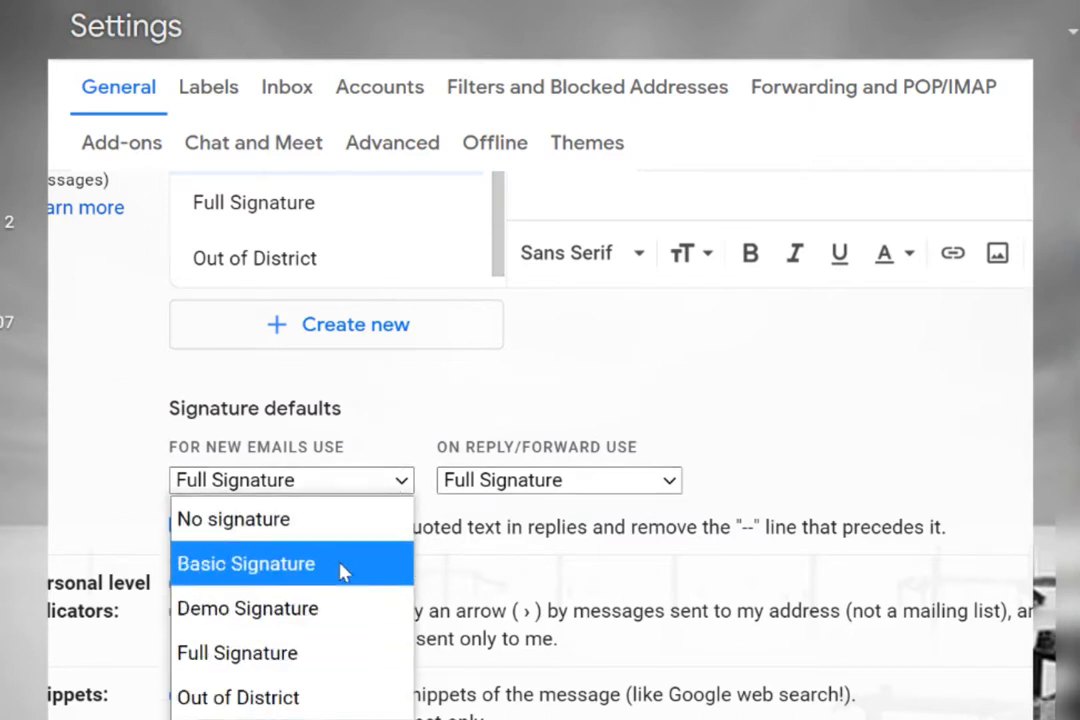
pyautogui.moveTo(330, 614)
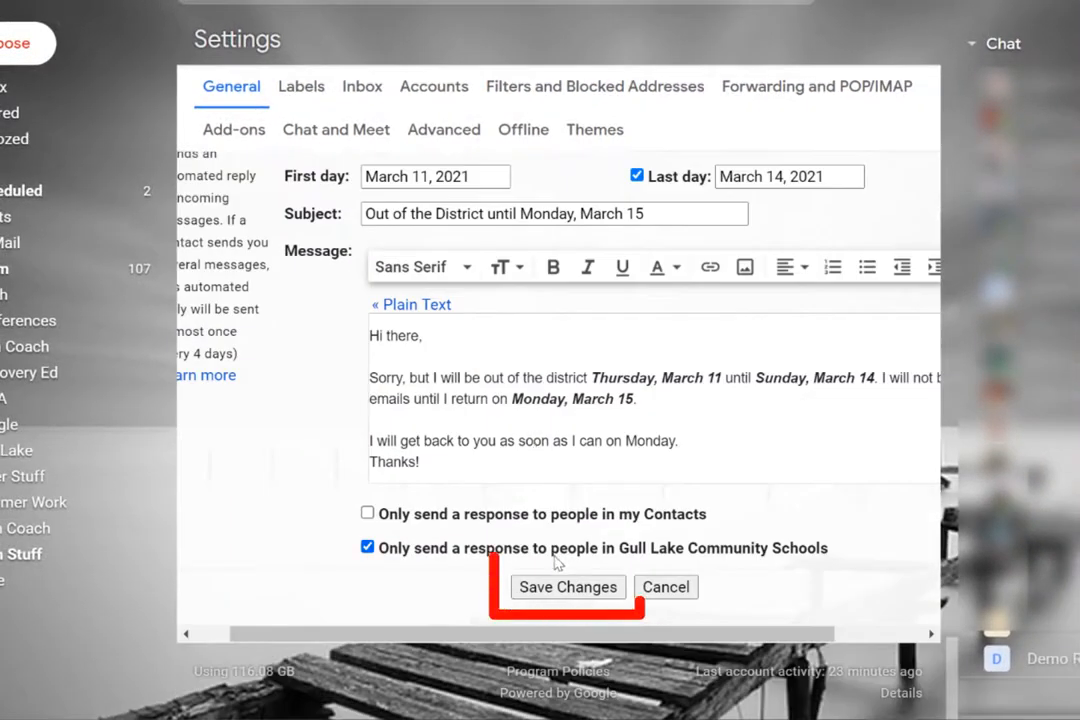
# Save the settings changes and start composing a new email.
pyautogui.click(568, 588)
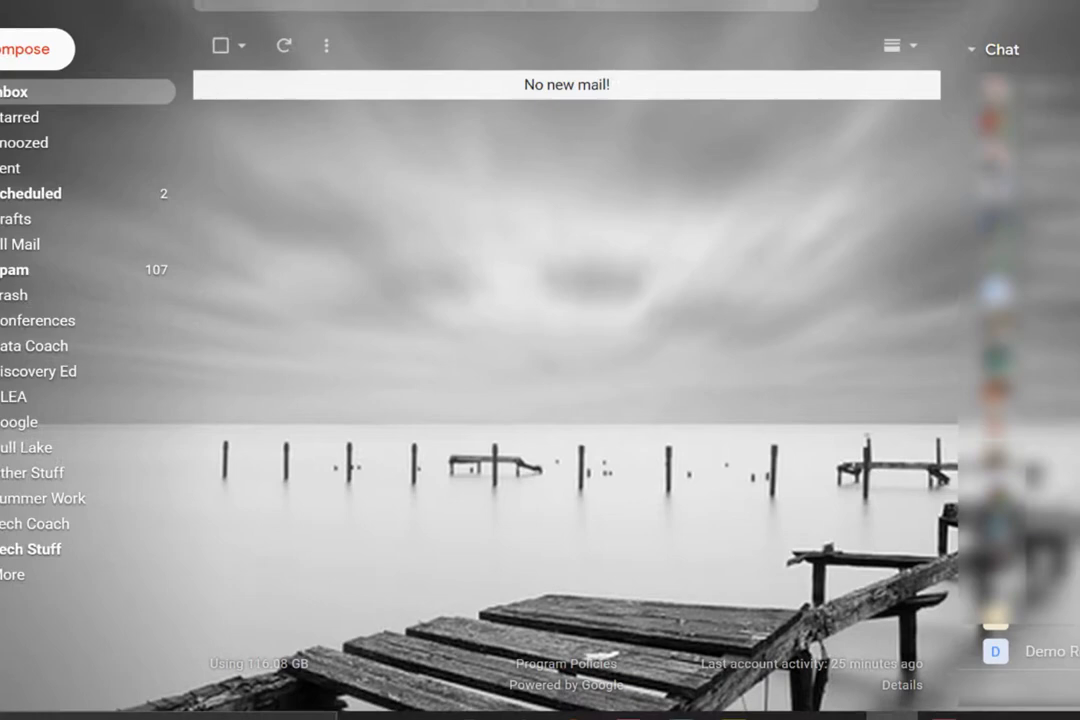
pyautogui.click(24, 48)
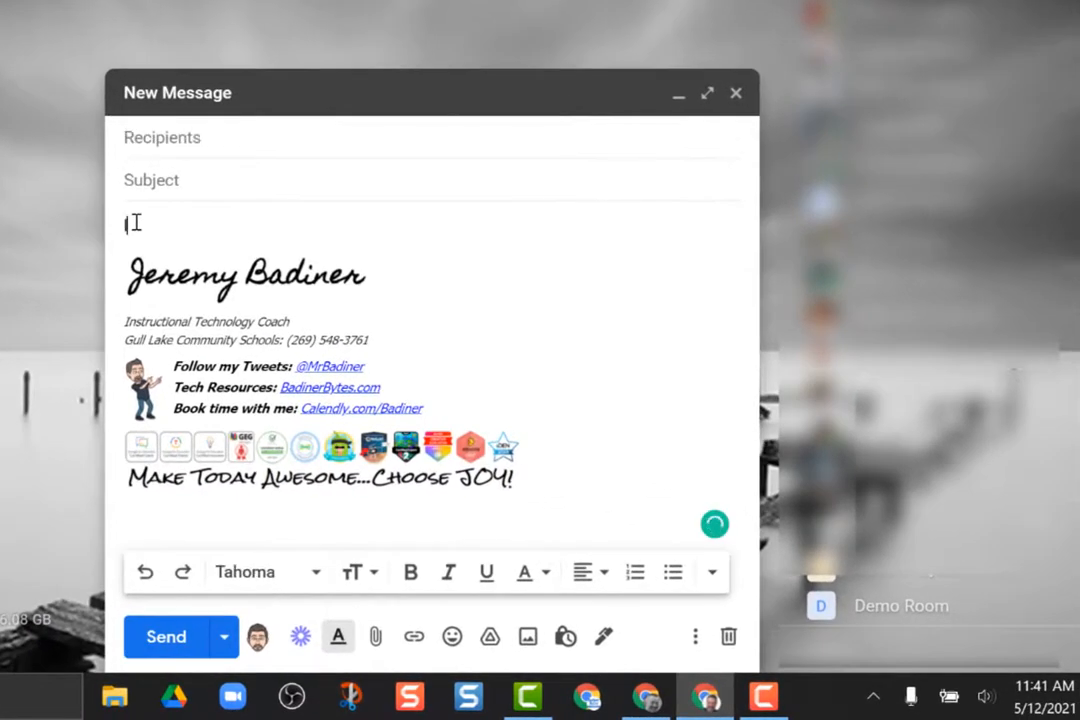
# Add test text to the draft and swap its signature, ending with the plain Demo Signature.
pyautogui.write('IDFHJLKASDJ FHLASKDJFHSDJKLF')
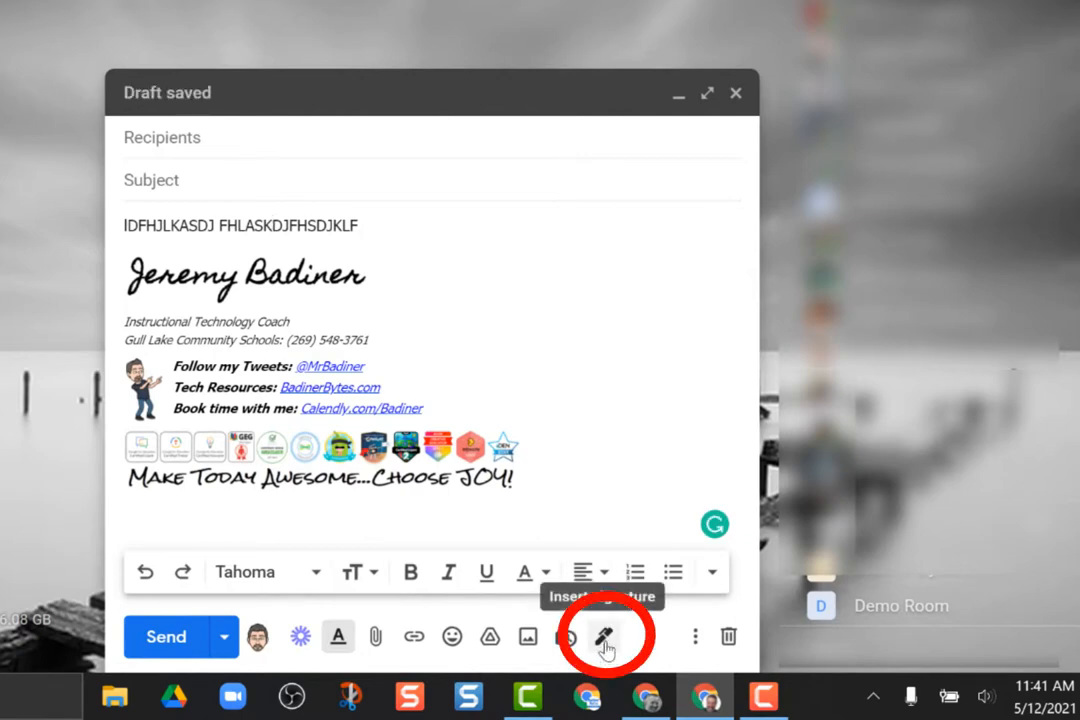
pyautogui.click(604, 636)
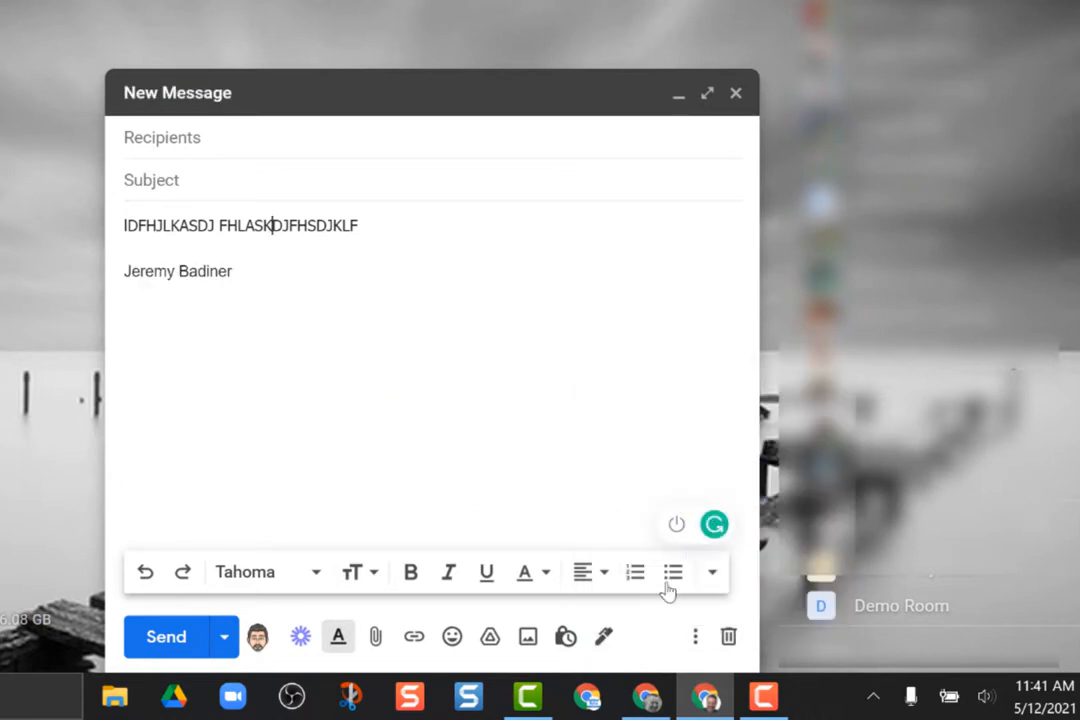
pyautogui.click(604, 636)
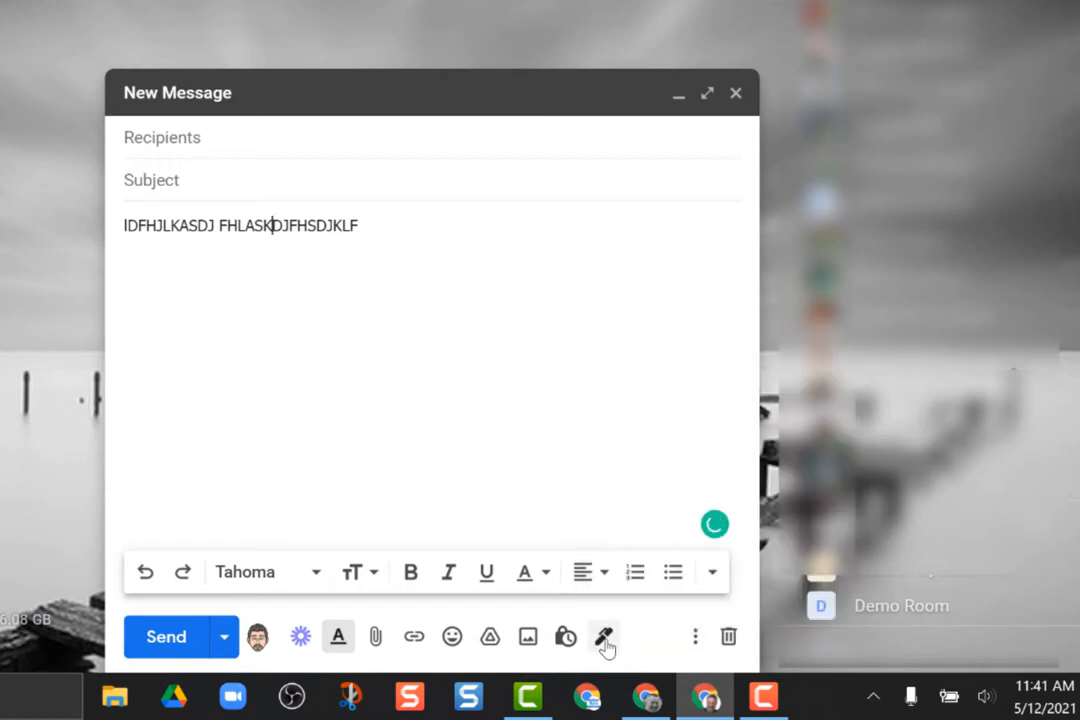
pyautogui.click(600, 636)
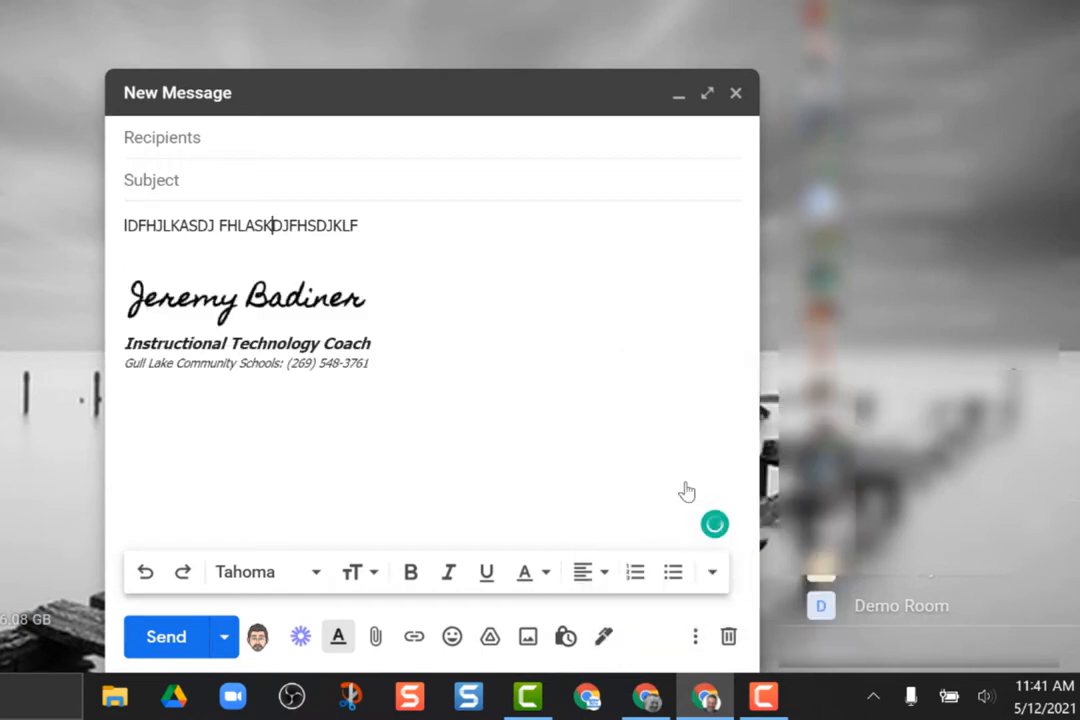
pyautogui.moveTo(604, 636)
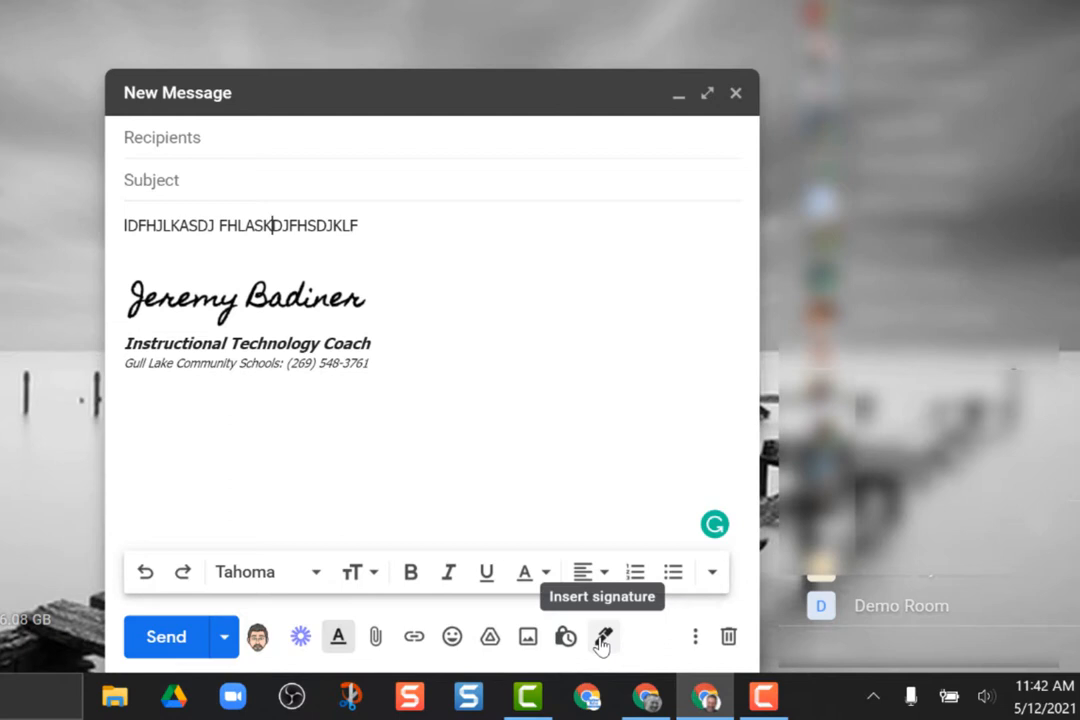
pyautogui.click(600, 636)
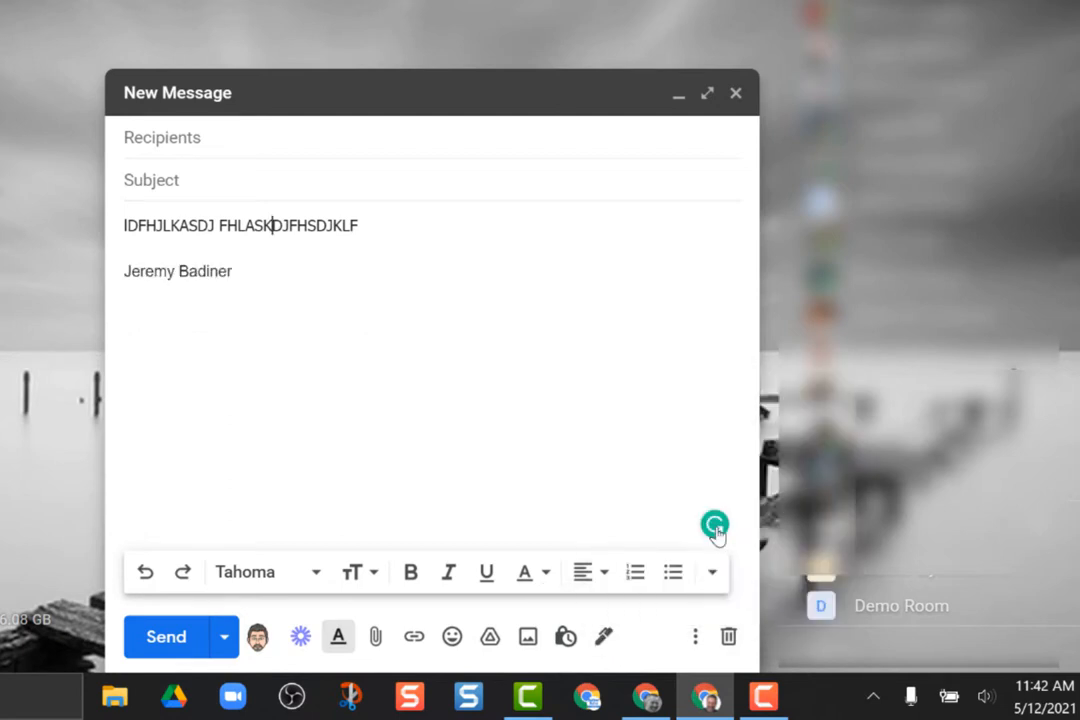
pyautogui.moveTo(168, 648)
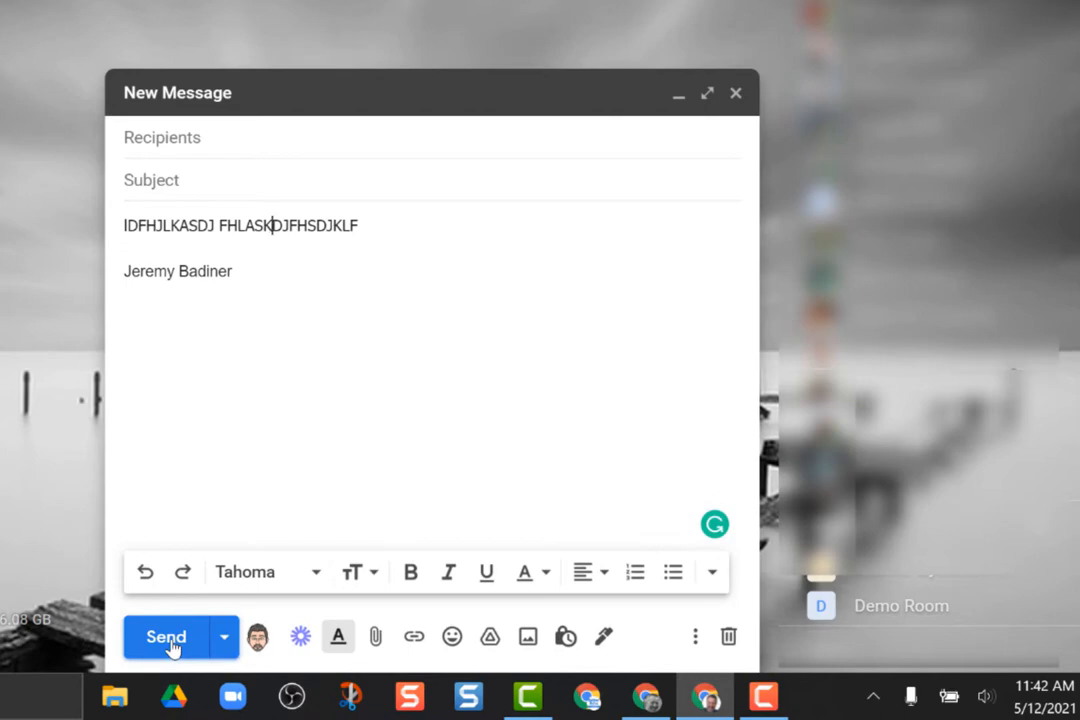
pyautogui.moveTo(172, 648)
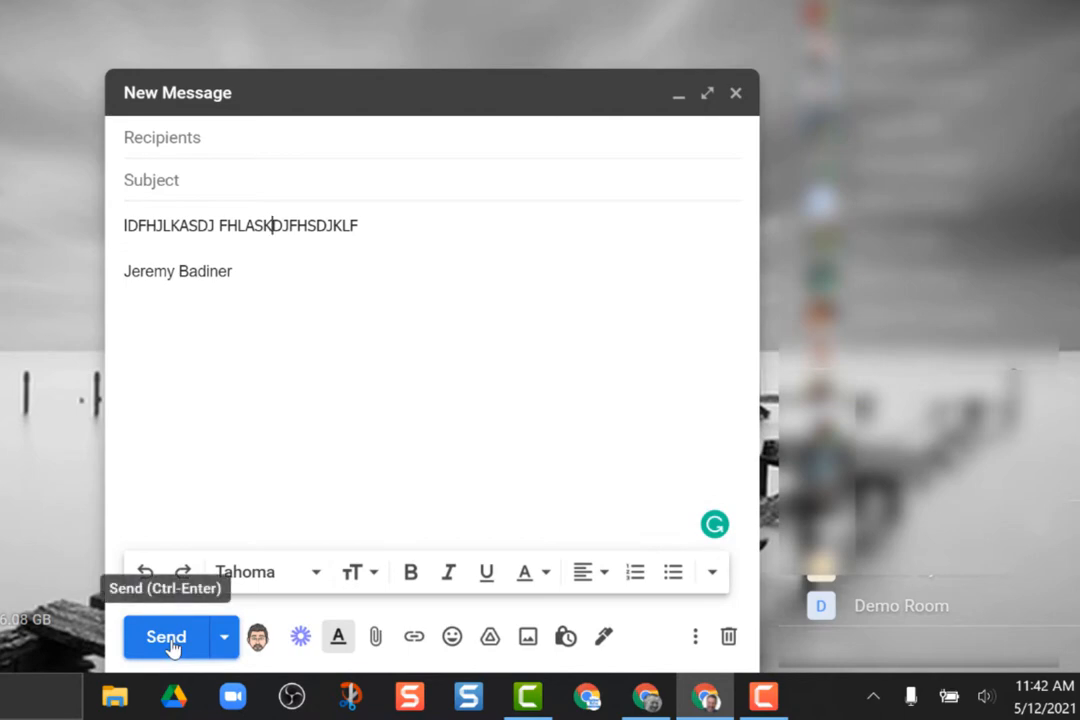